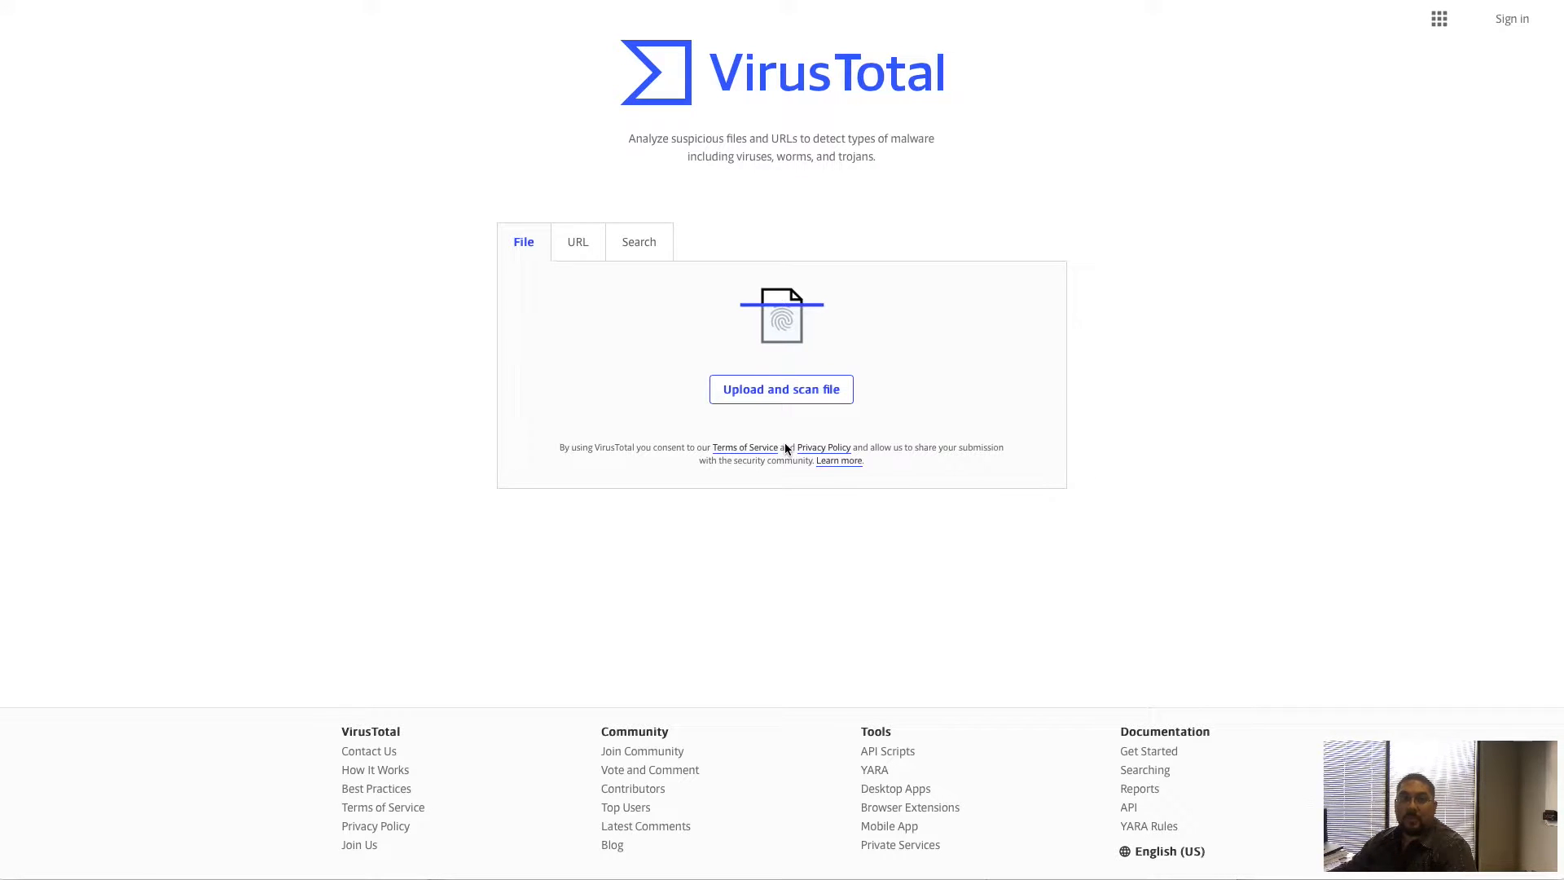
mouse_move(1074, 300)
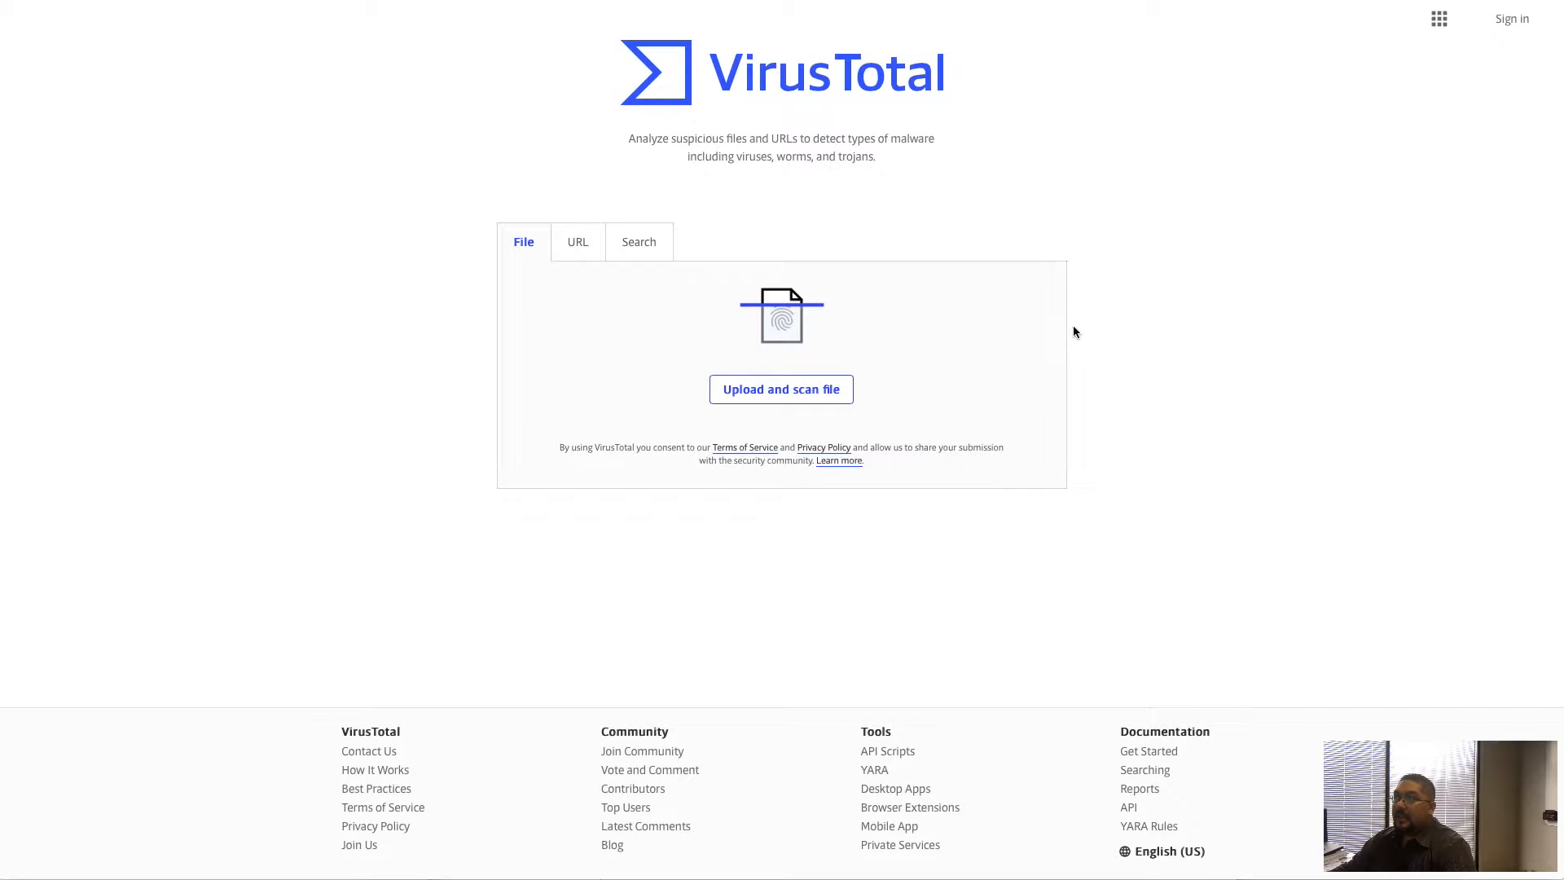
mouse_move(1075, 344)
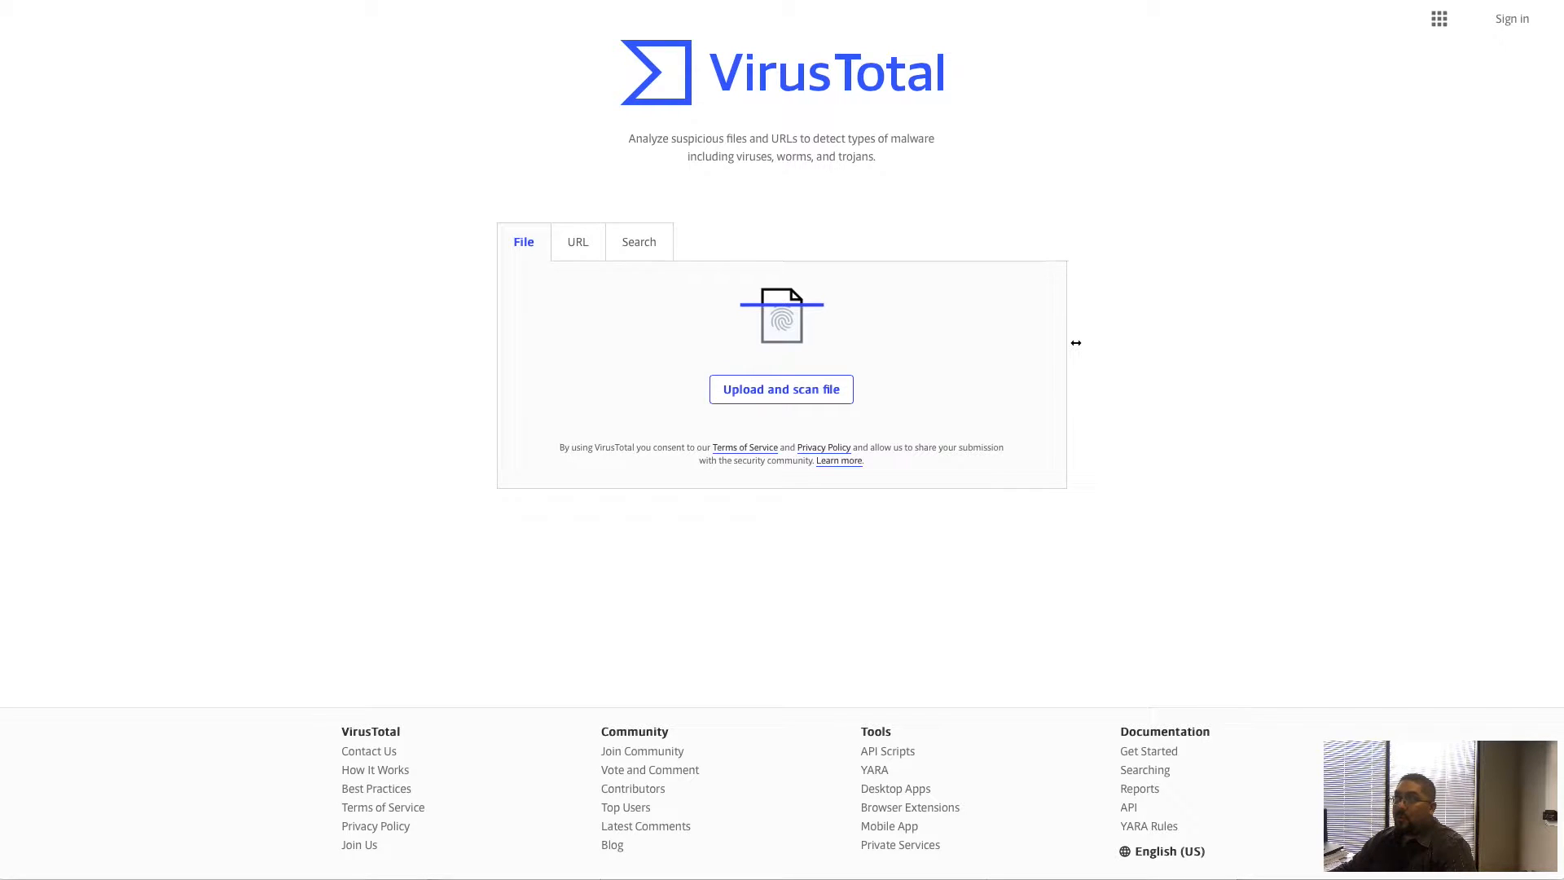
mouse_move(753, 290)
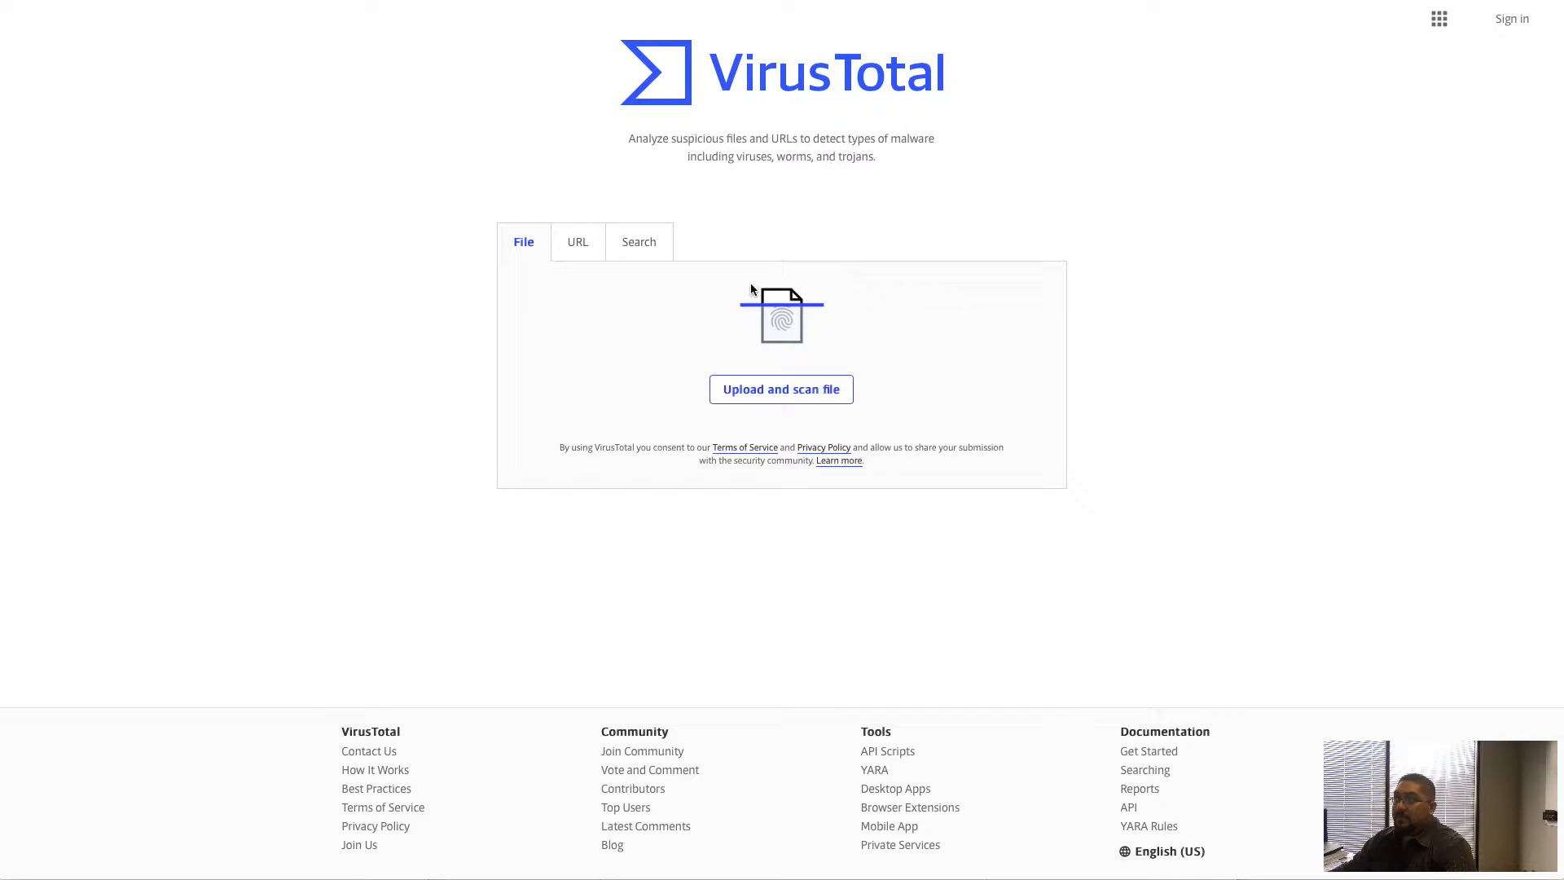
mouse_move(601, 277)
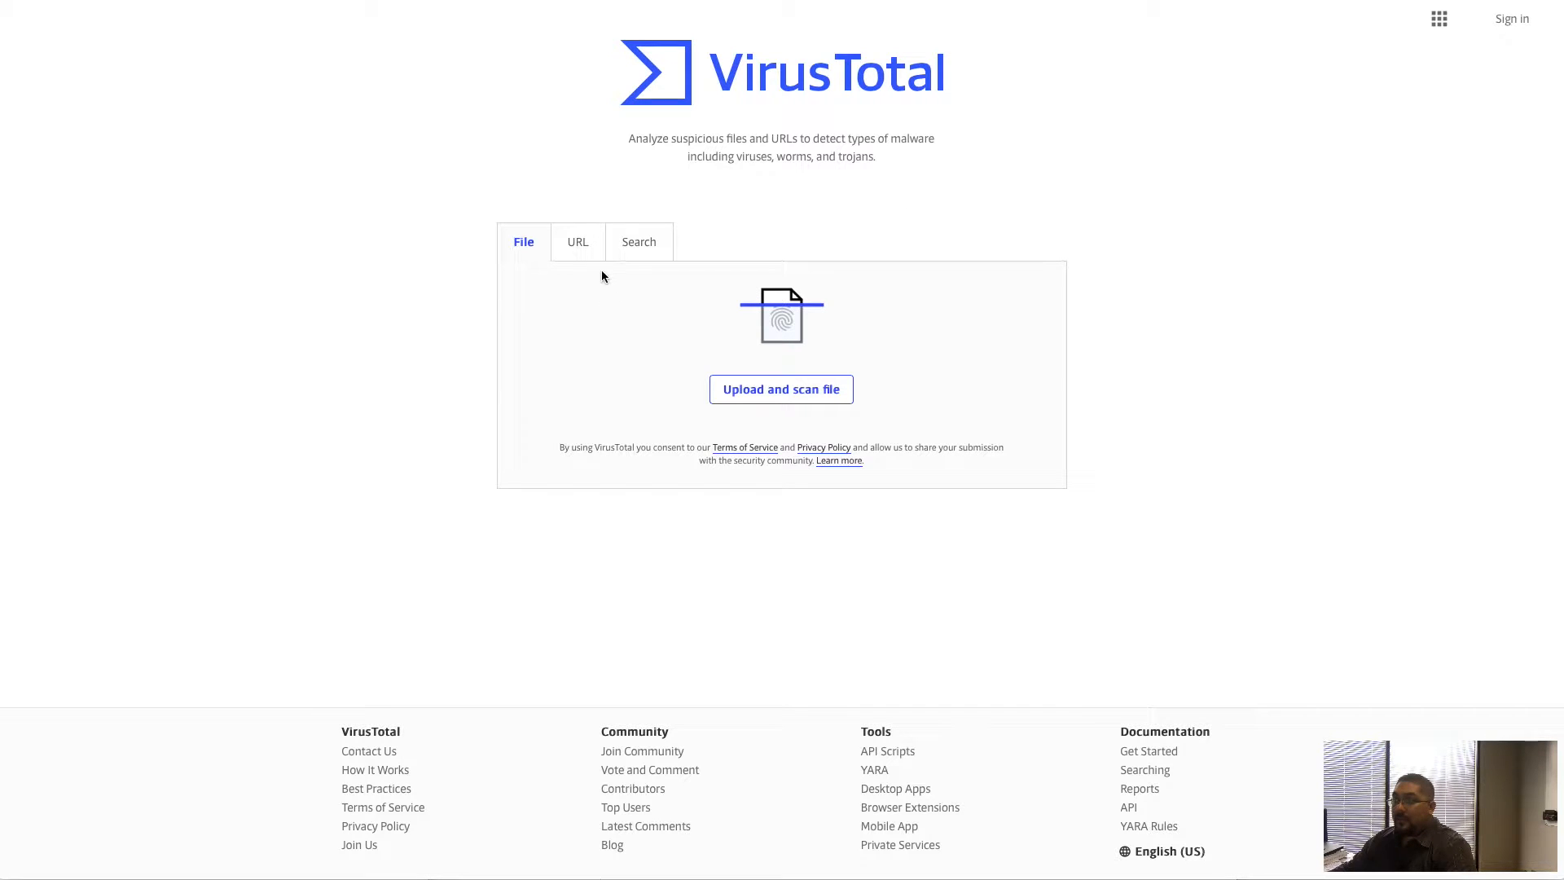
Switch to the URL scan form and begin entering the pitcrewit.com address
left_click(577, 241)
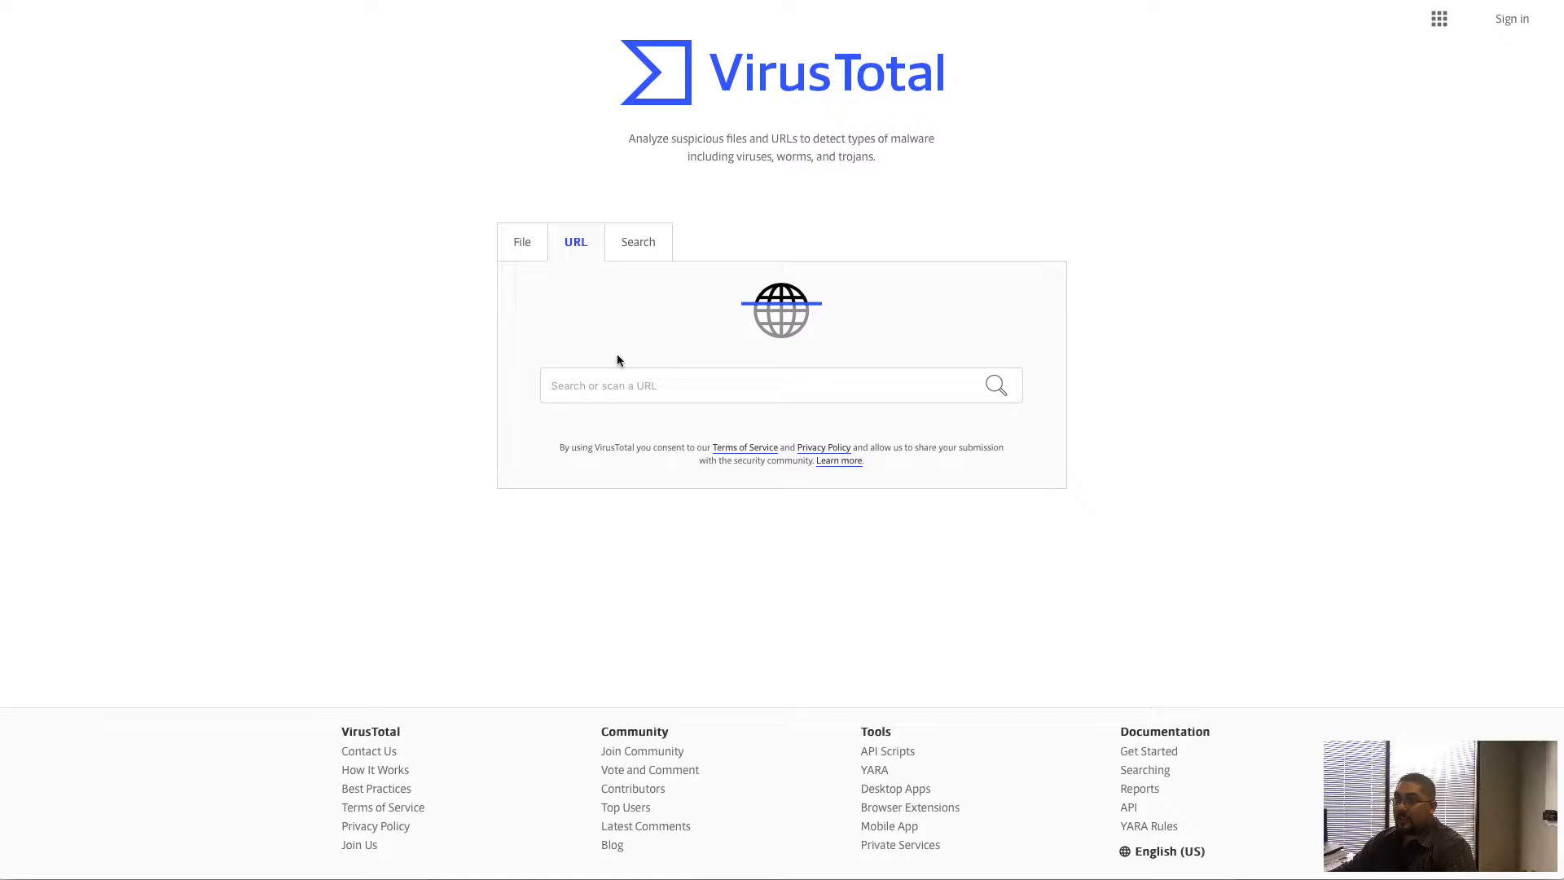
type("pit")
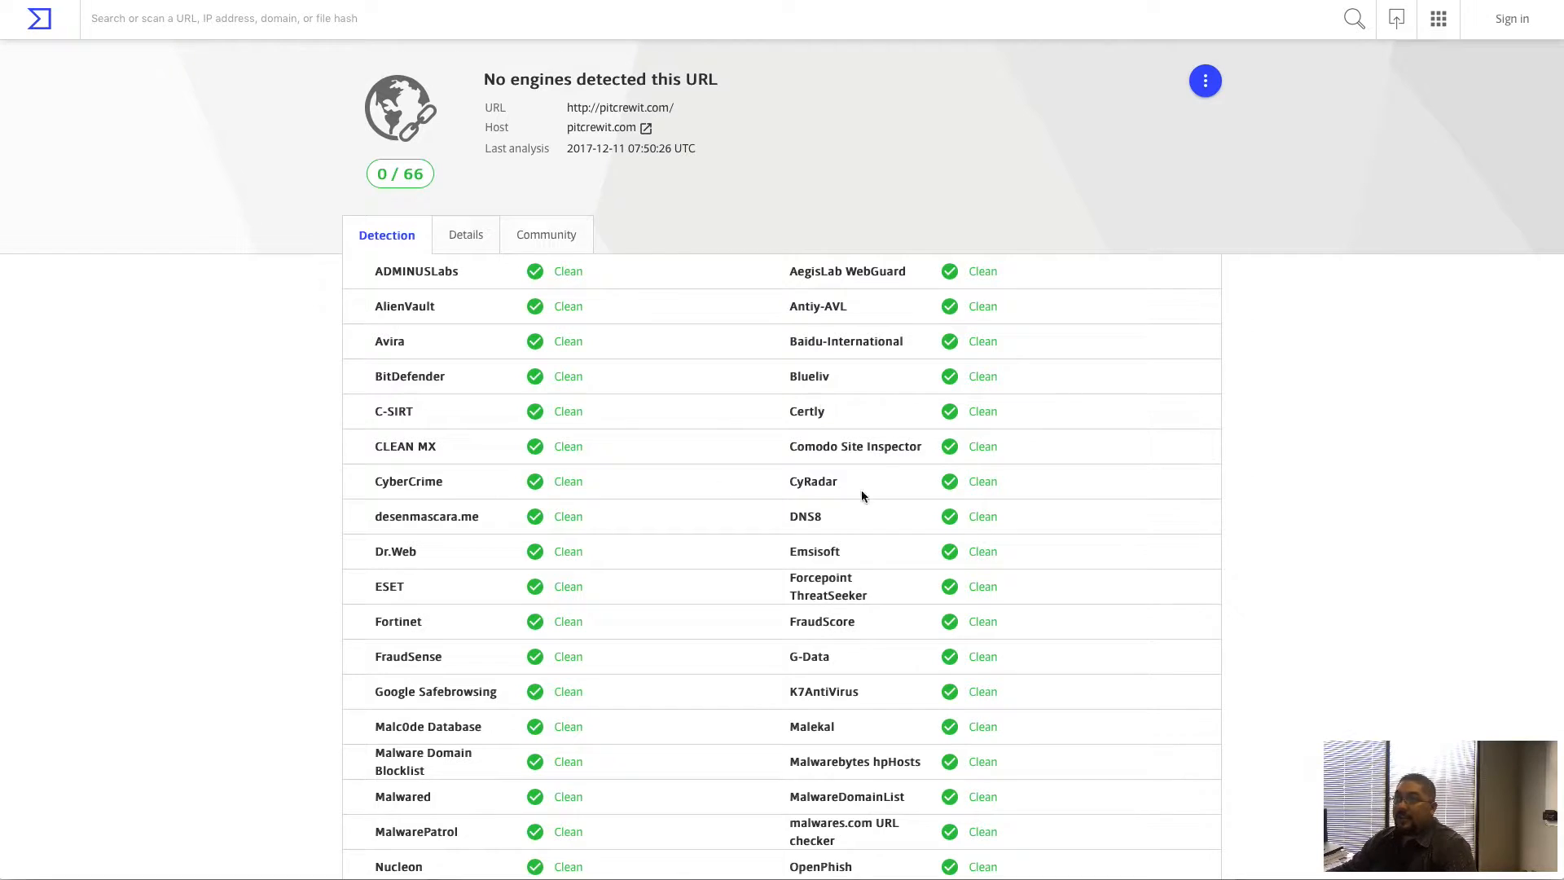
mouse_move(671, 383)
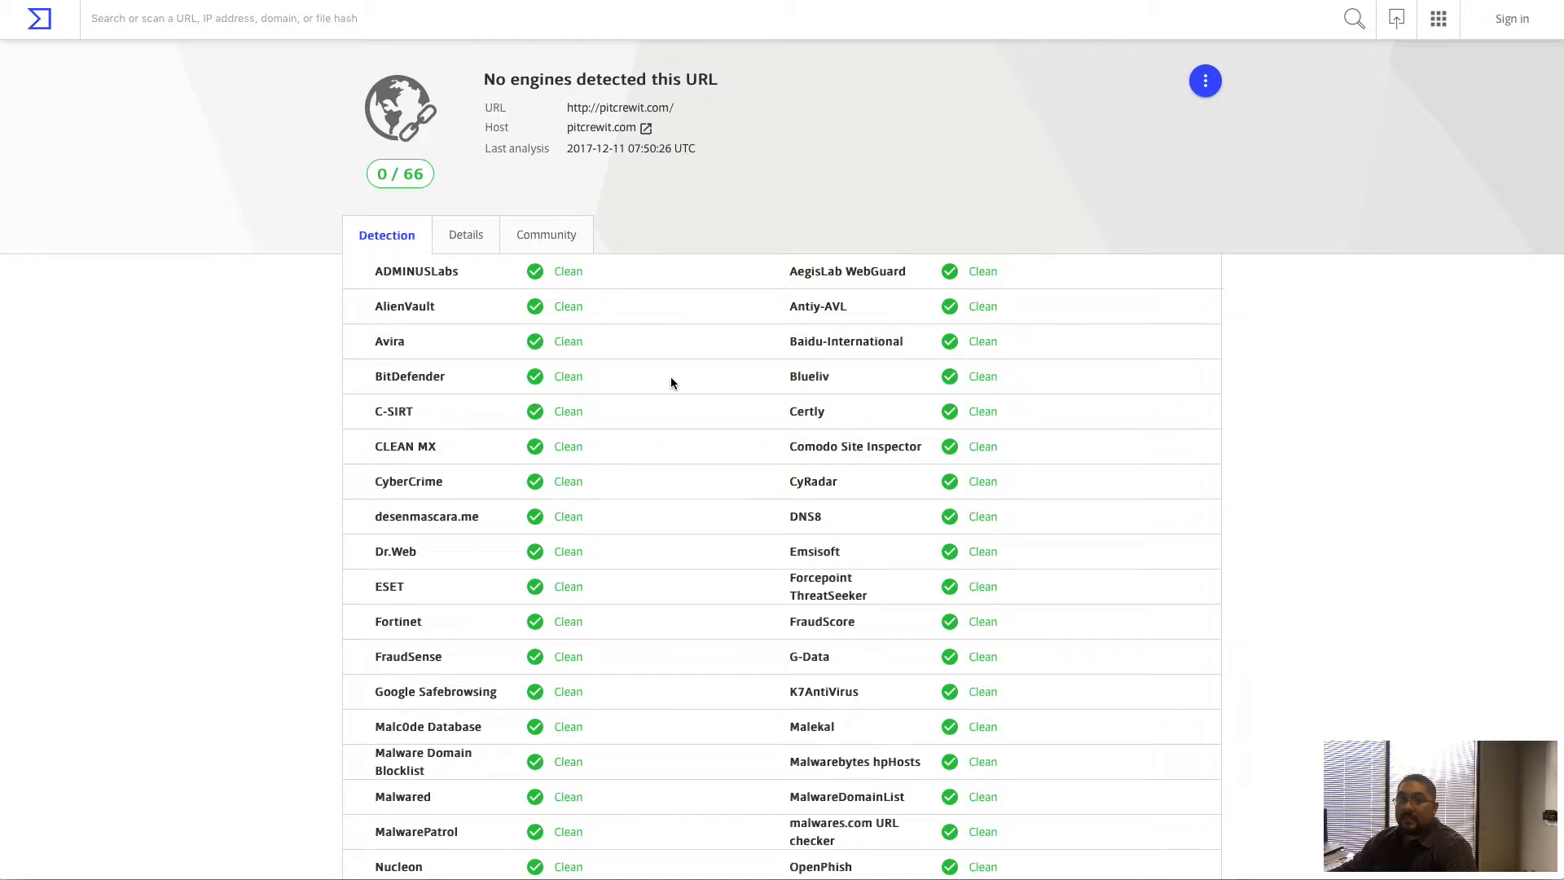
mouse_move(694, 462)
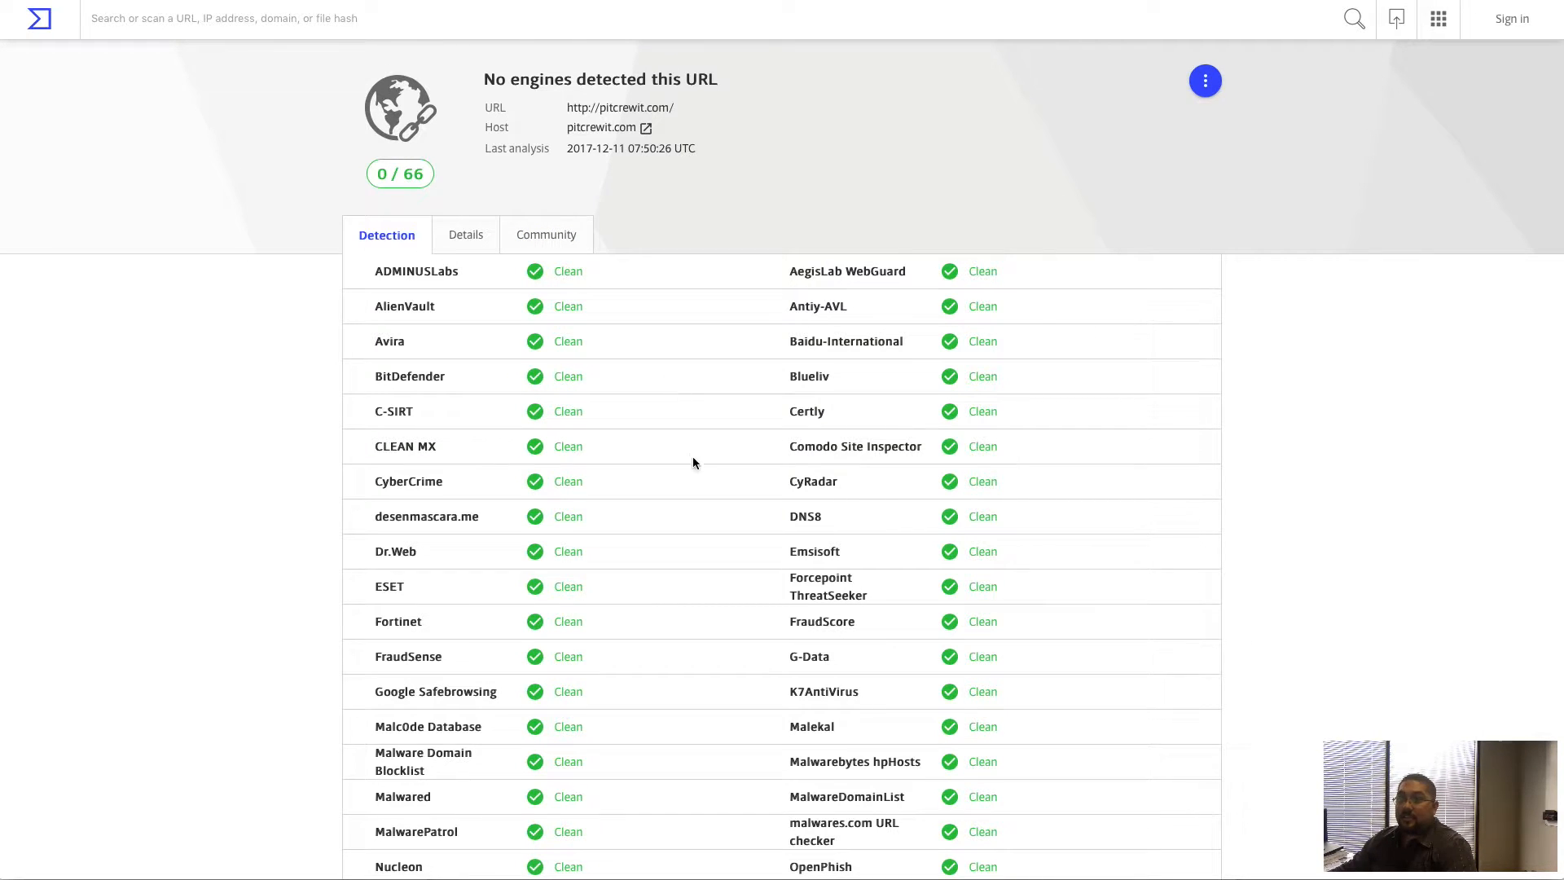
mouse_move(712, 518)
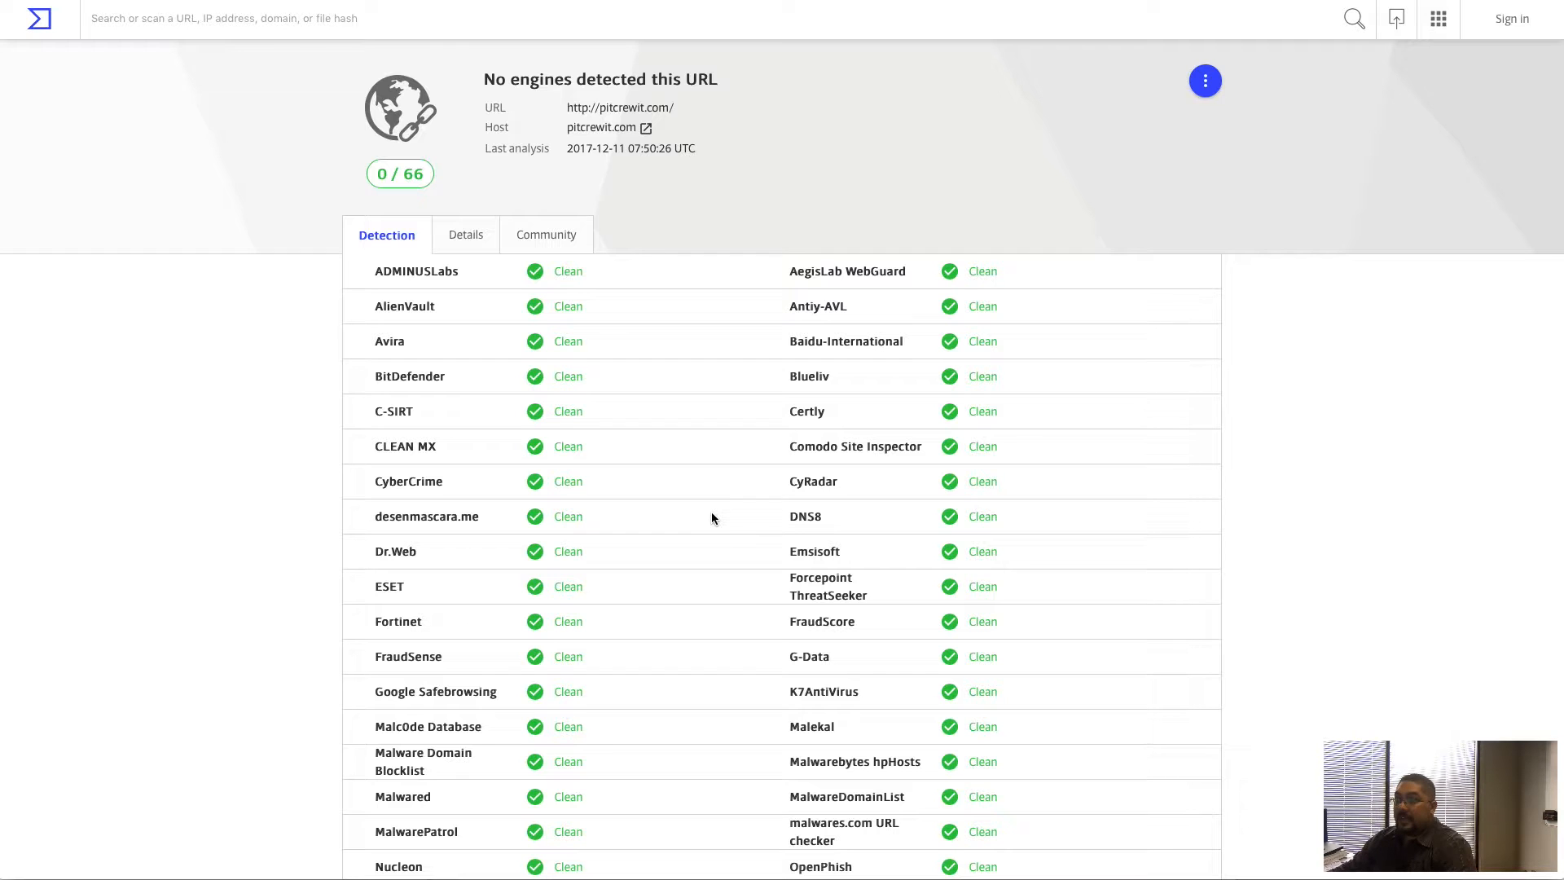
Scroll through the engine Detection list for pitcrewit.com and return to the 0/66 summary
scroll("down", 3)
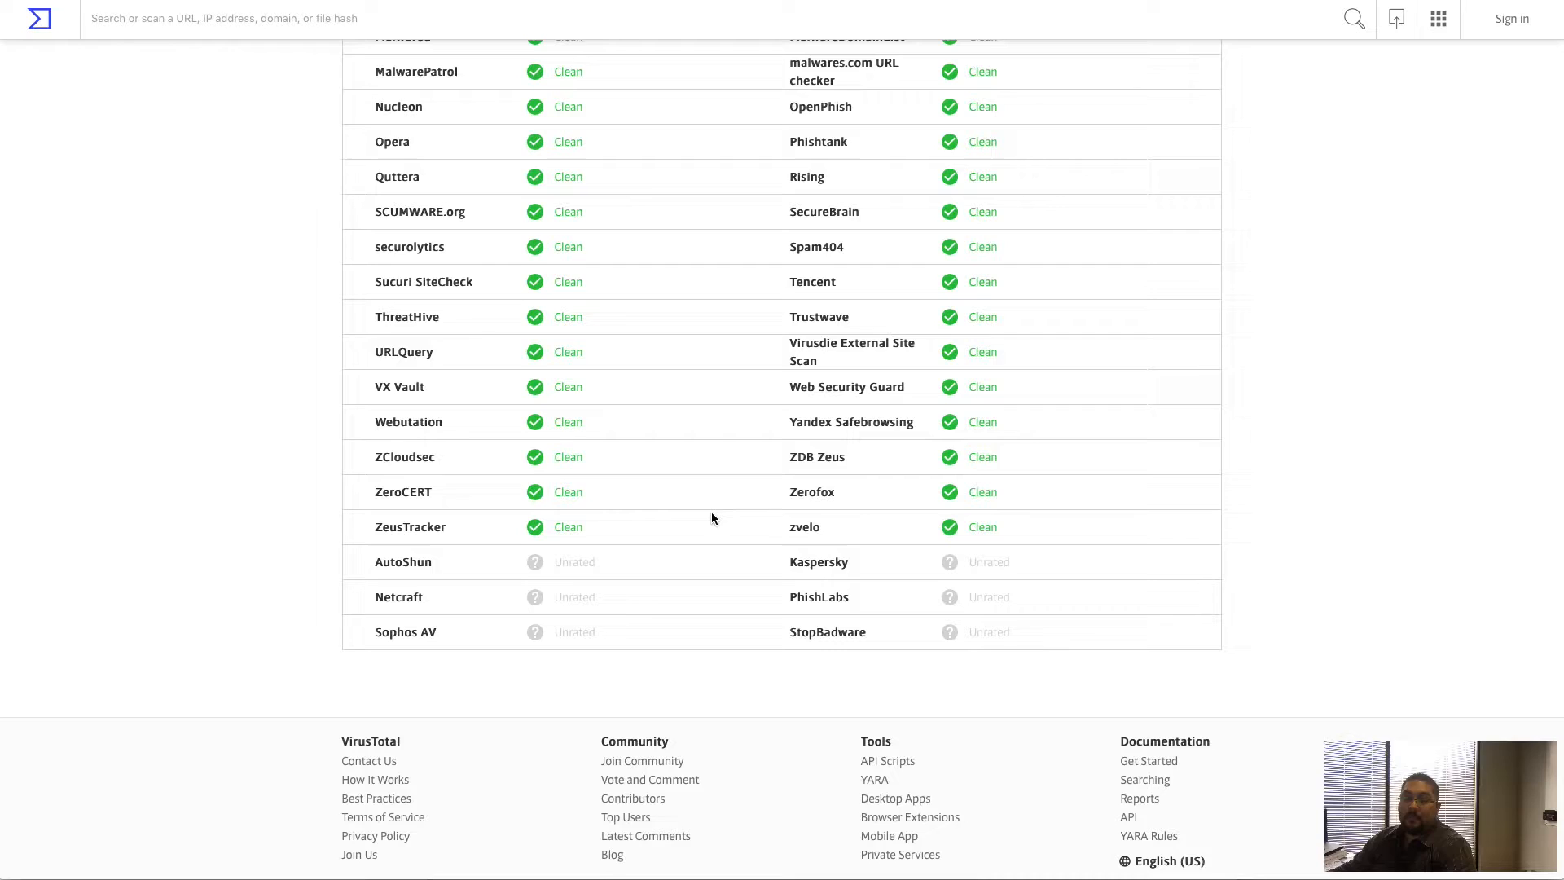
scroll("up", 3)
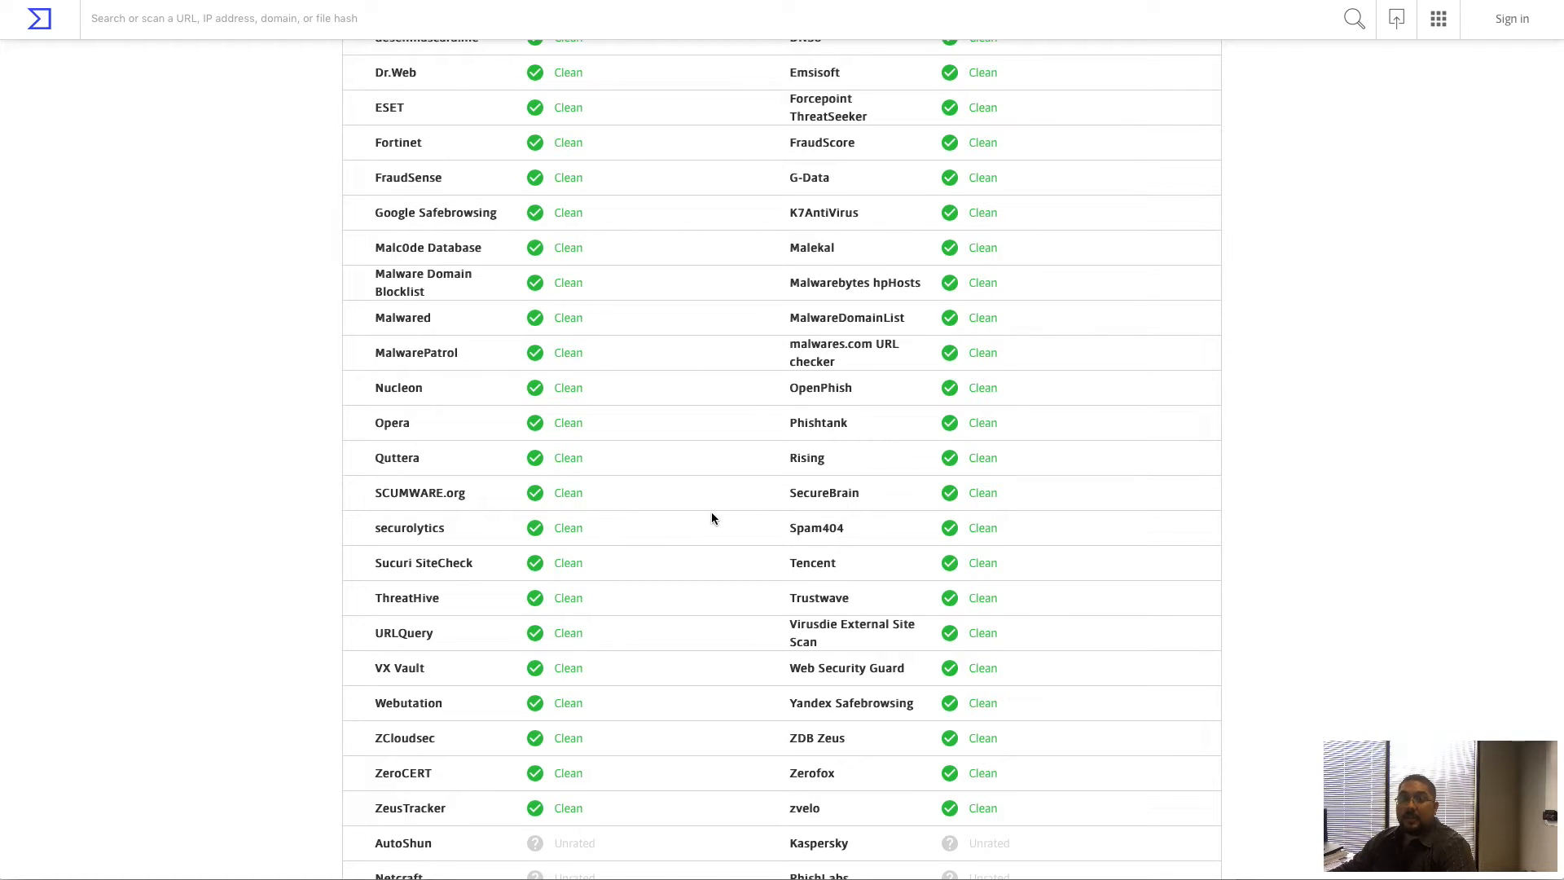
scroll("up", 3)
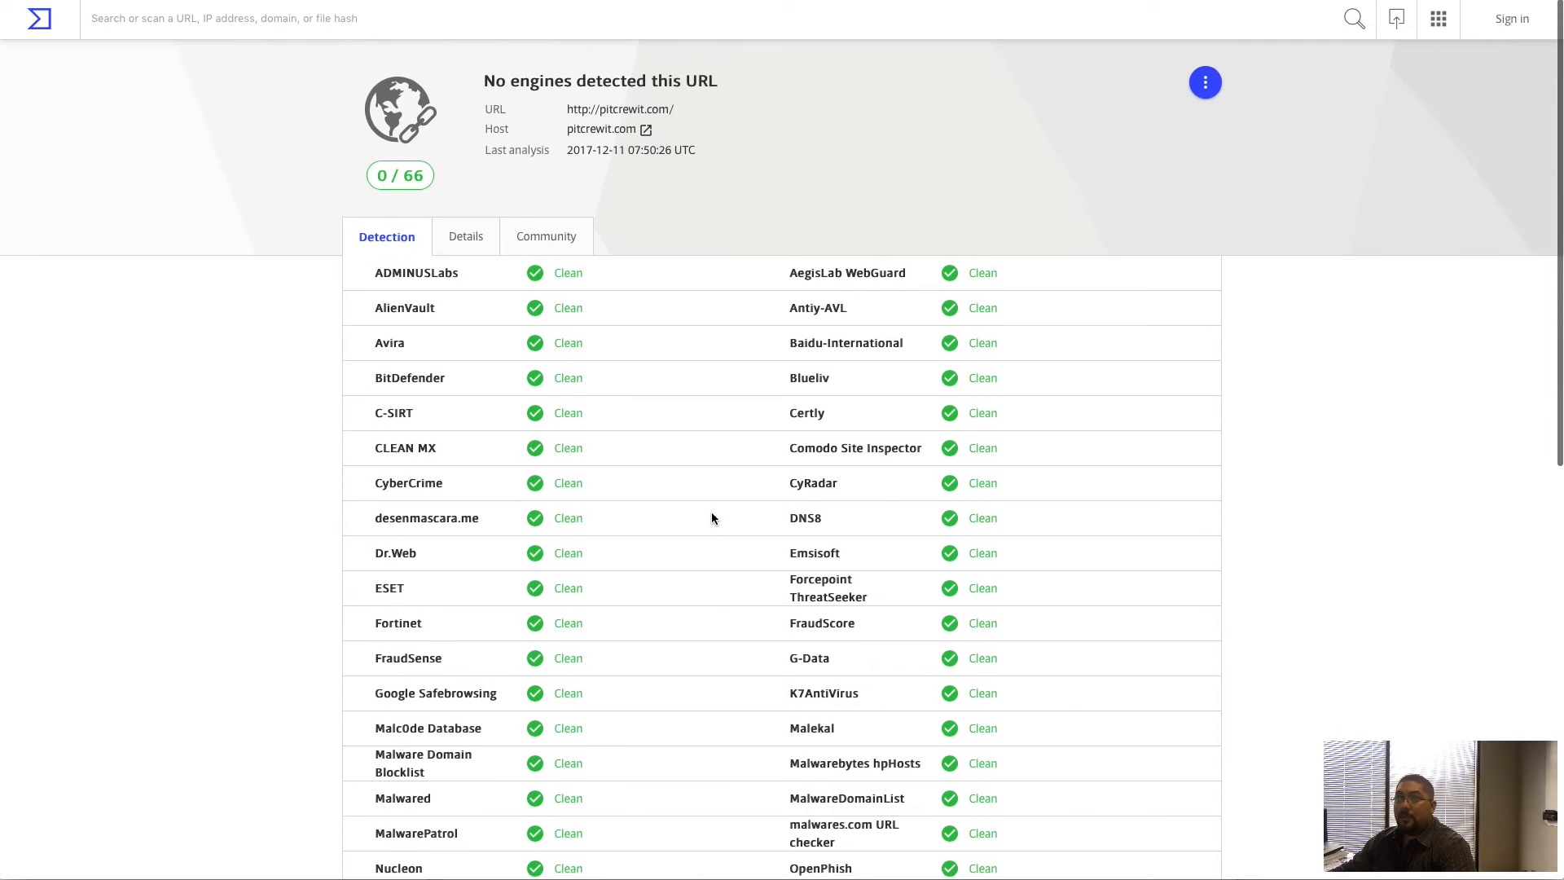